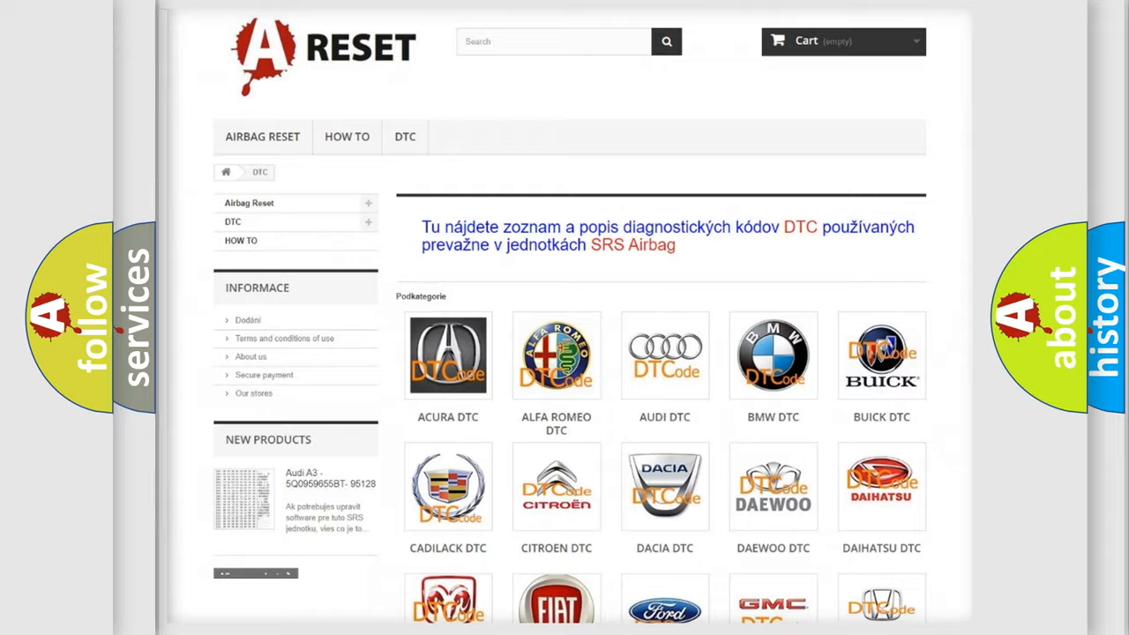
Step: Choose Jeep from the DTC brand grid and scroll through its trouble-code table
{"action": "scroll", "scroll_direction": "down", "scroll_amount": 3}
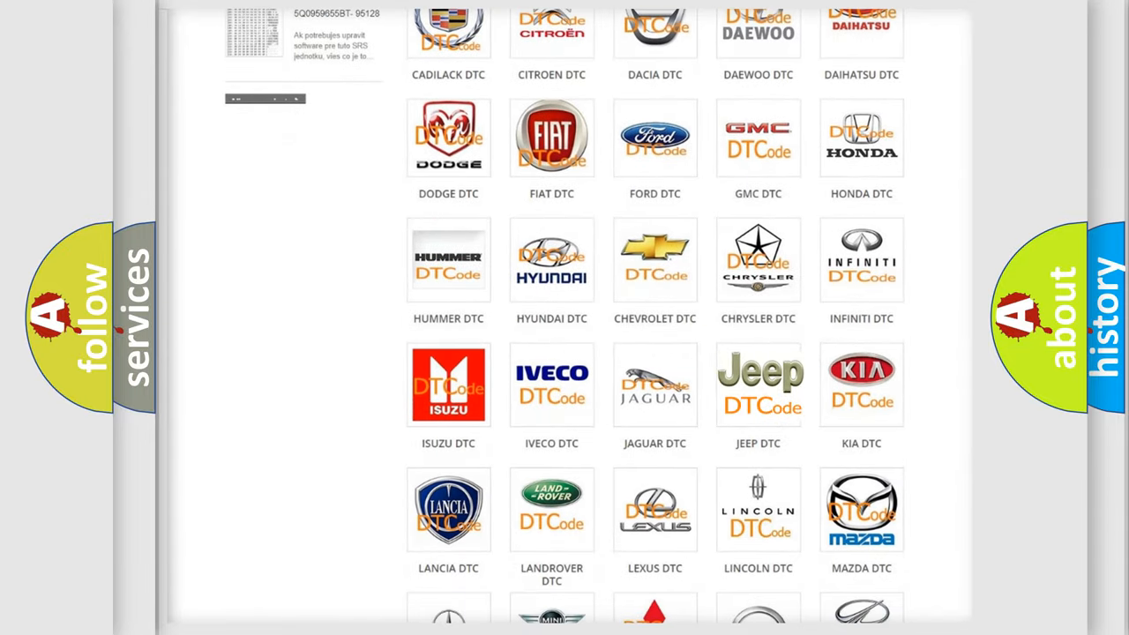
{"action": "left_click", "coordinate": [758, 384]}
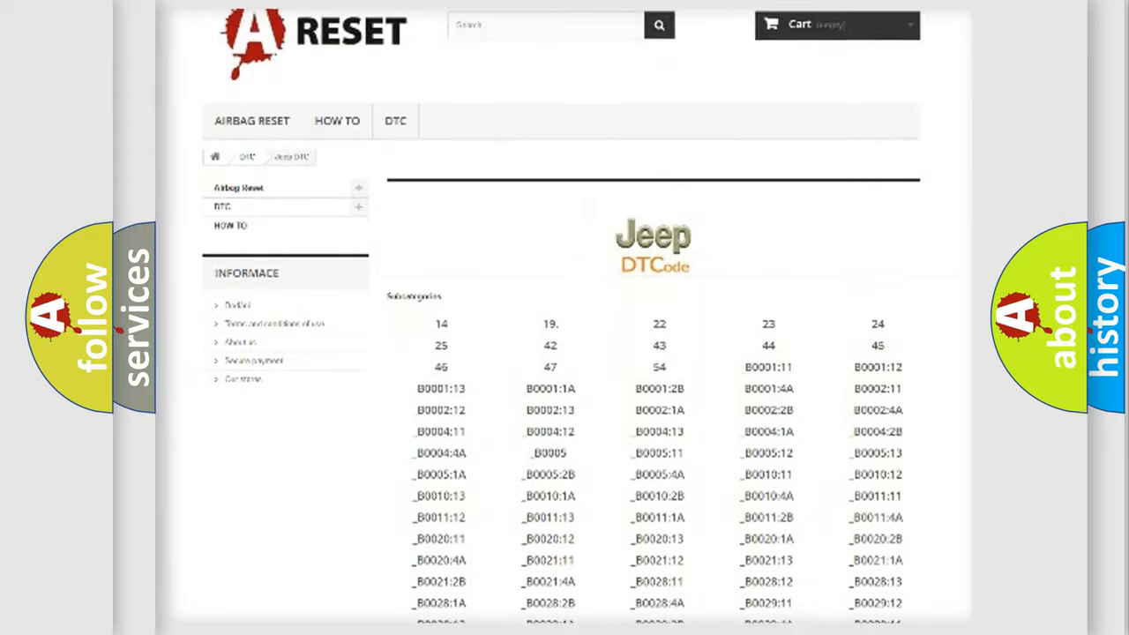
{"action": "scroll", "scroll_direction": "down", "scroll_amount": 3}
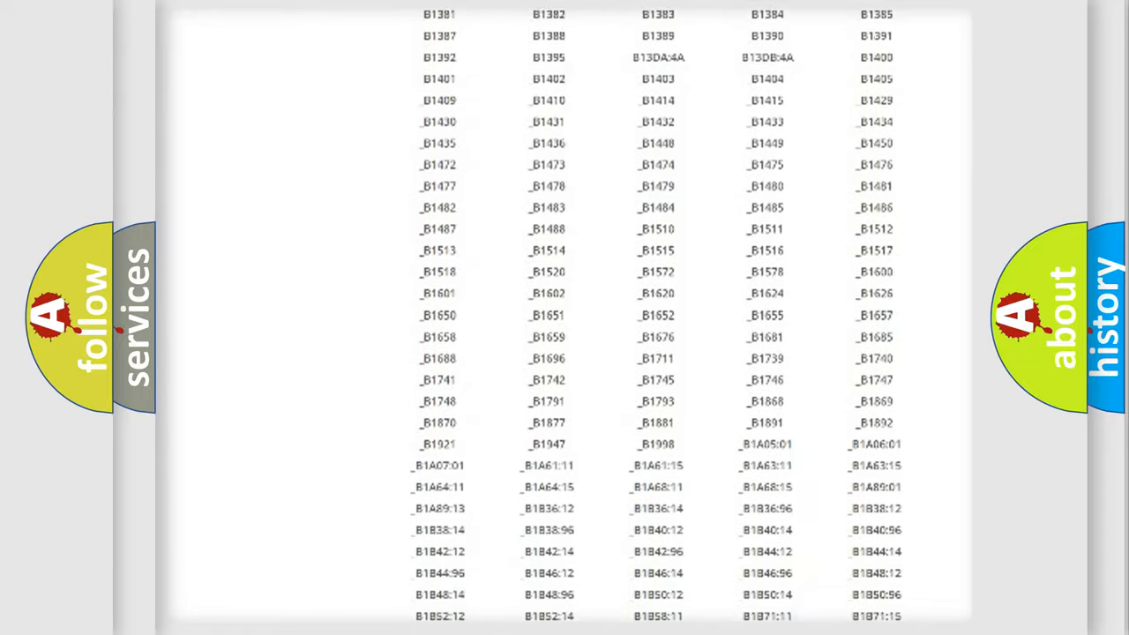